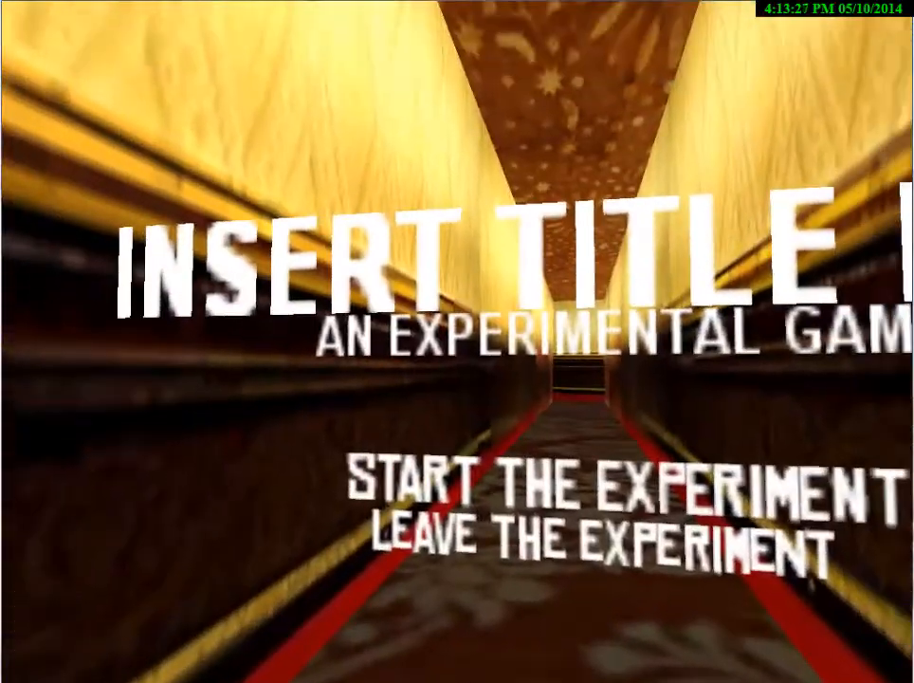
{"action": "left_click", "coordinate": [616, 490]}
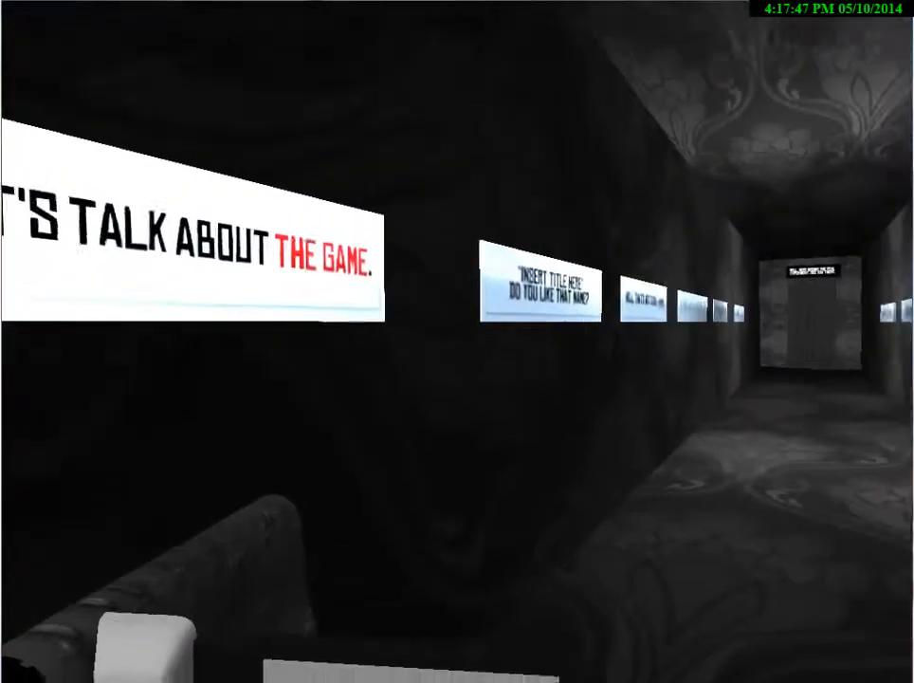
{"action": "mouse_move", "coordinate": [457, 341]}
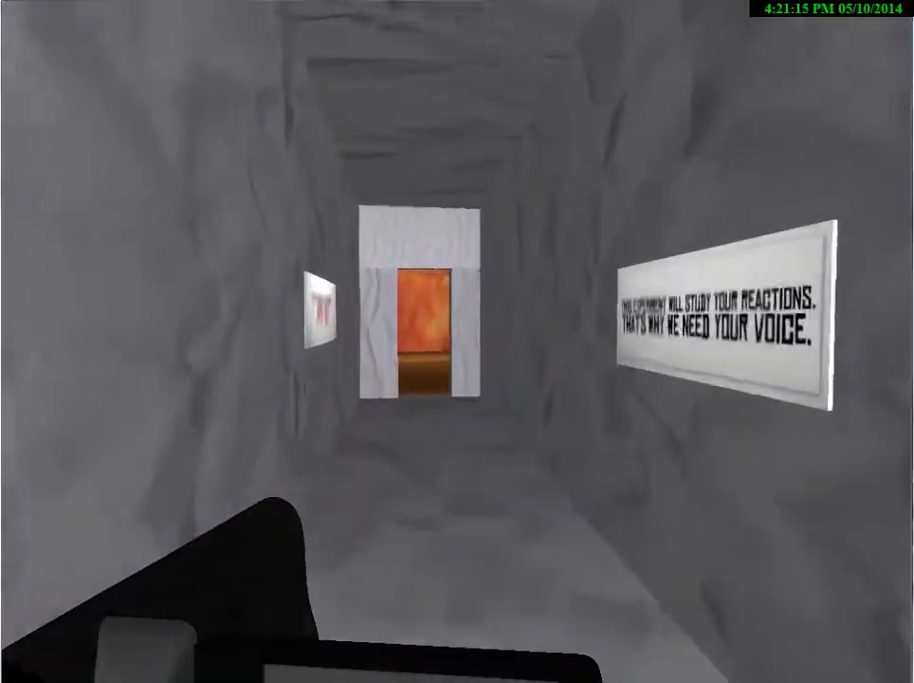
{"action": "key", "text": "w"}
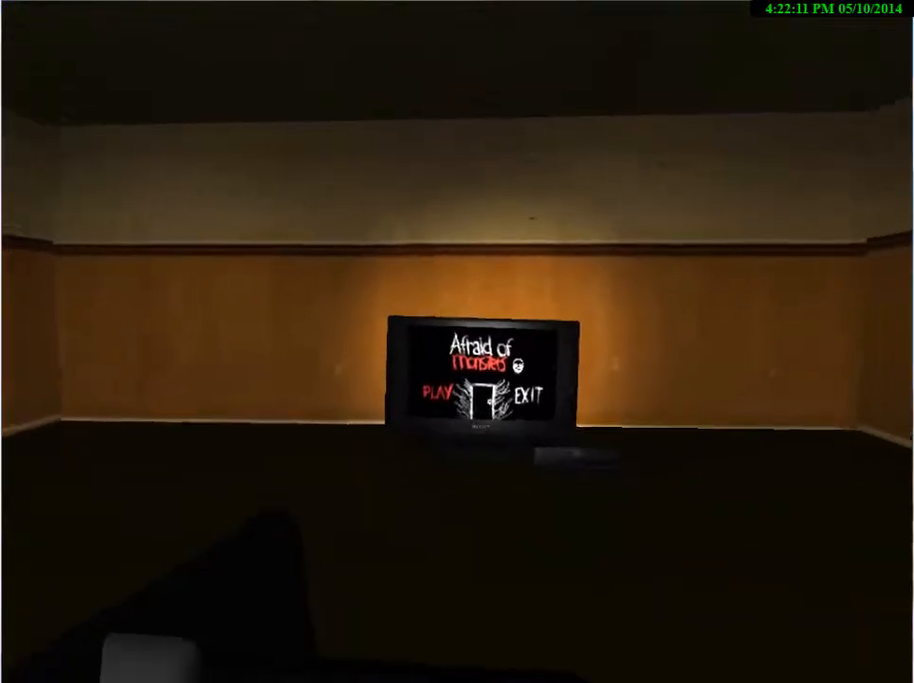
{"action": "mouse_move", "coordinate": [474, 389]}
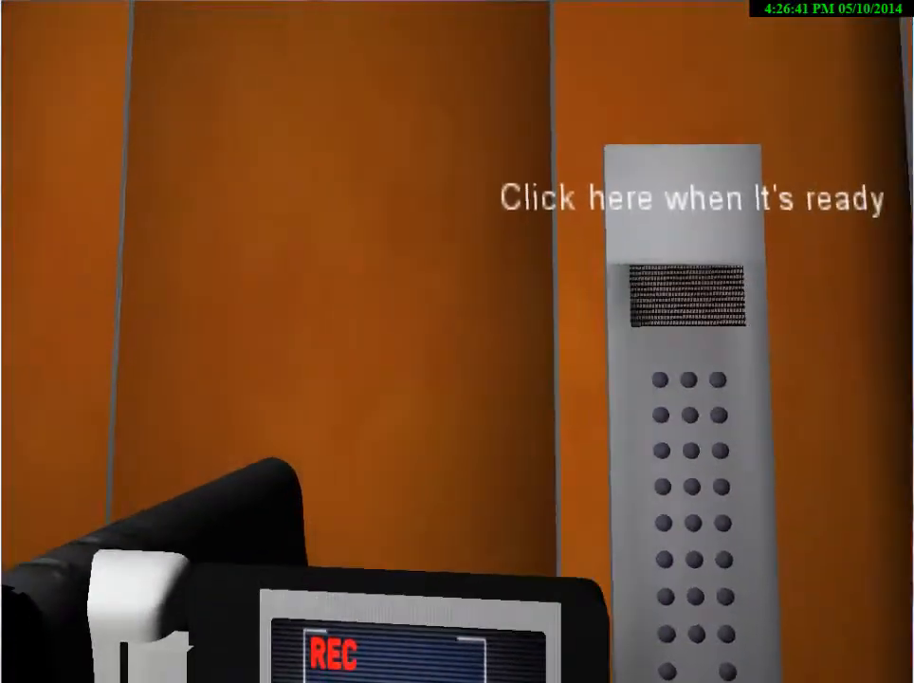
{"action": "left_click", "coordinate": [683, 303]}
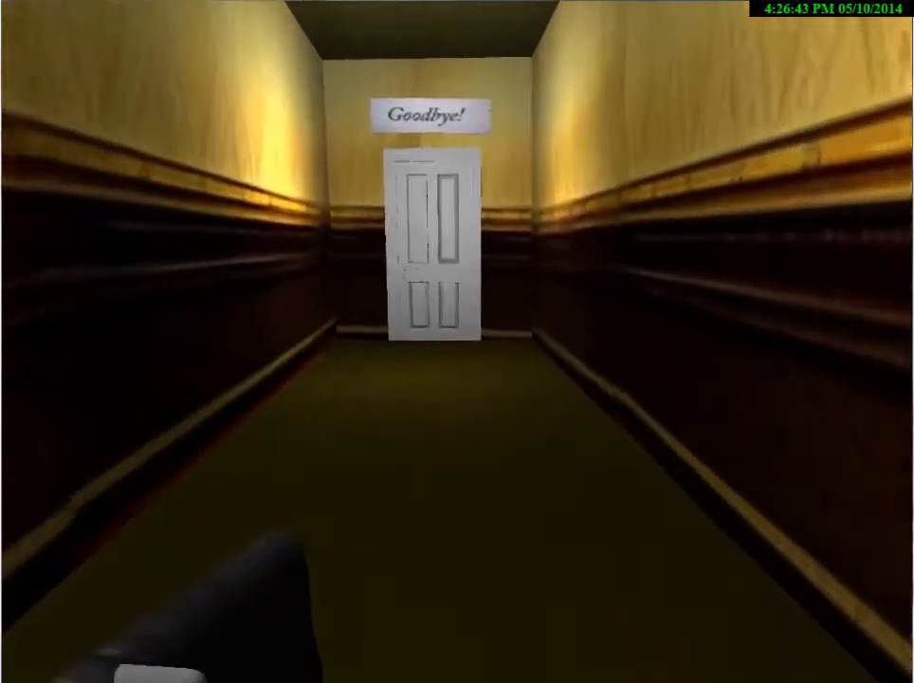